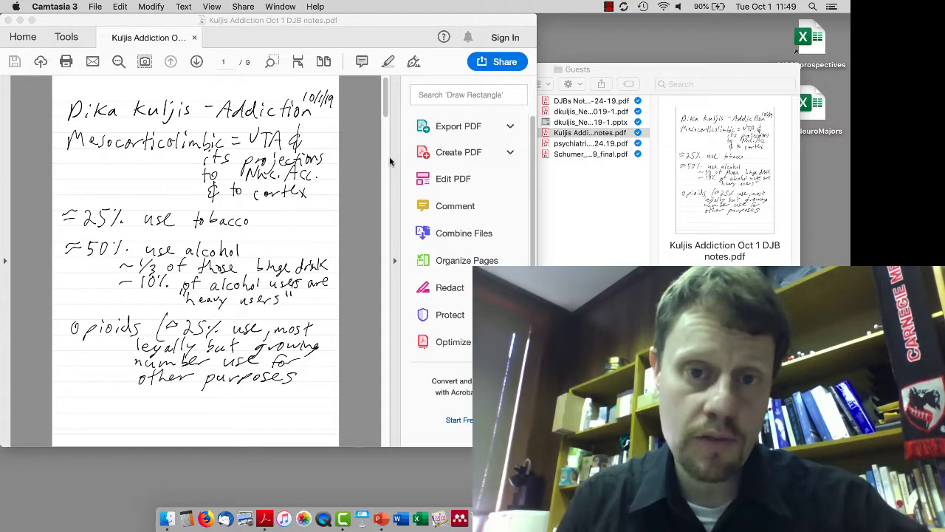
Scroll the Kuljis Addiction notes down to page 2 on DSM-5 substance use disorder
scroll("down", 3)
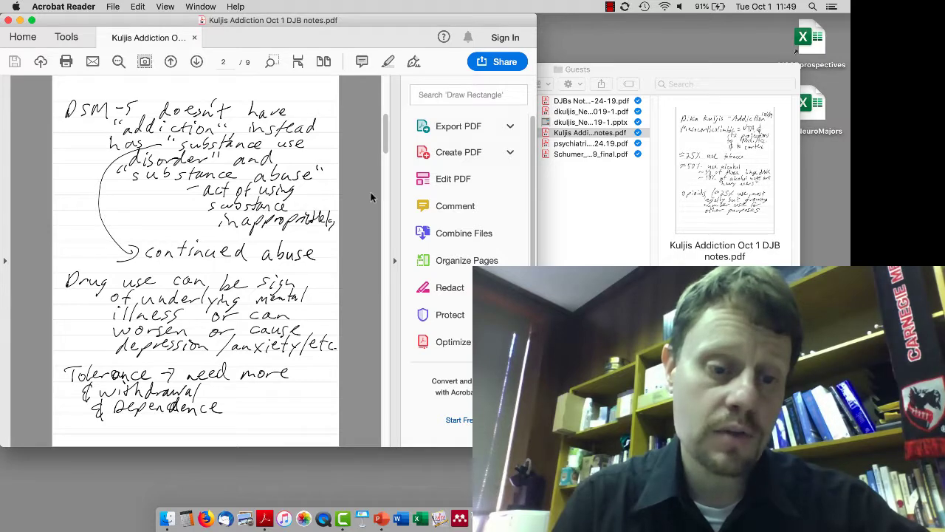
Bring up the NeurobiologyAddiction deck at slide 47 on posterior VTA CRF-R1 antagonism
left_click(197, 62)
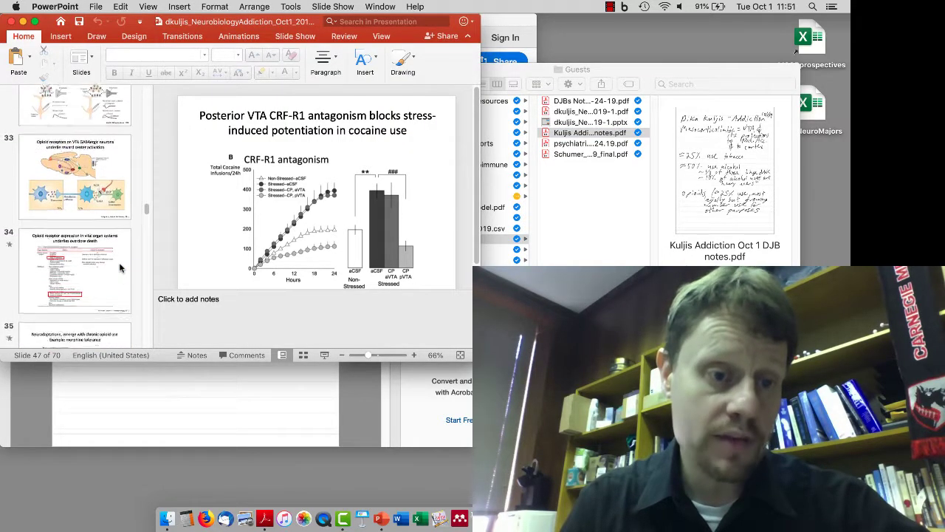
Scroll the thumbnail pane up to slide 24 on dopaminergic neurons tracking reward prediction
scroll("up", 3)
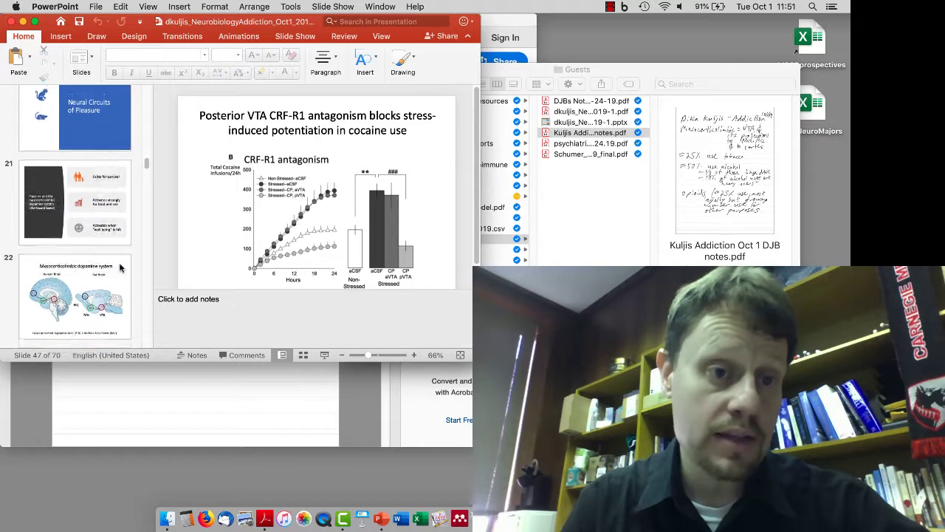
scroll("up", 3)
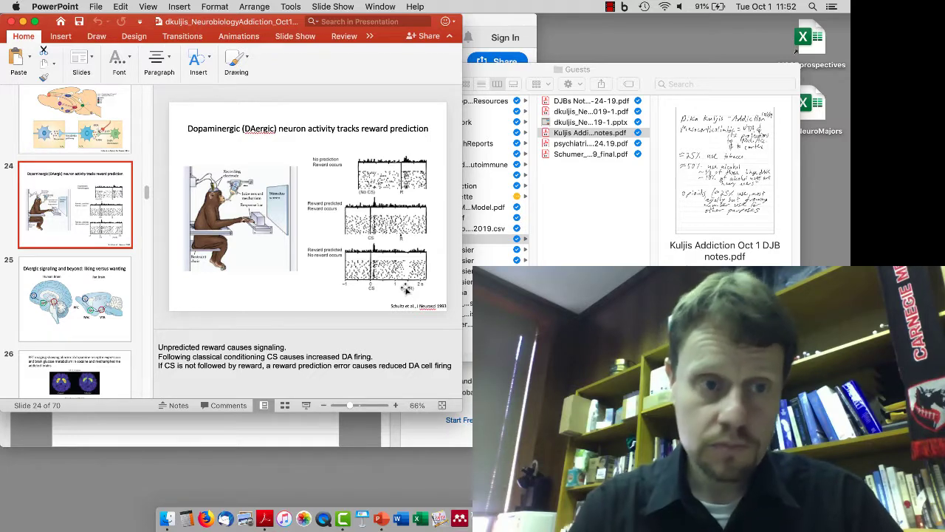
Scroll down through the thumbnails, then advance the notes to page 5 on pain circuits
scroll("down", 3)
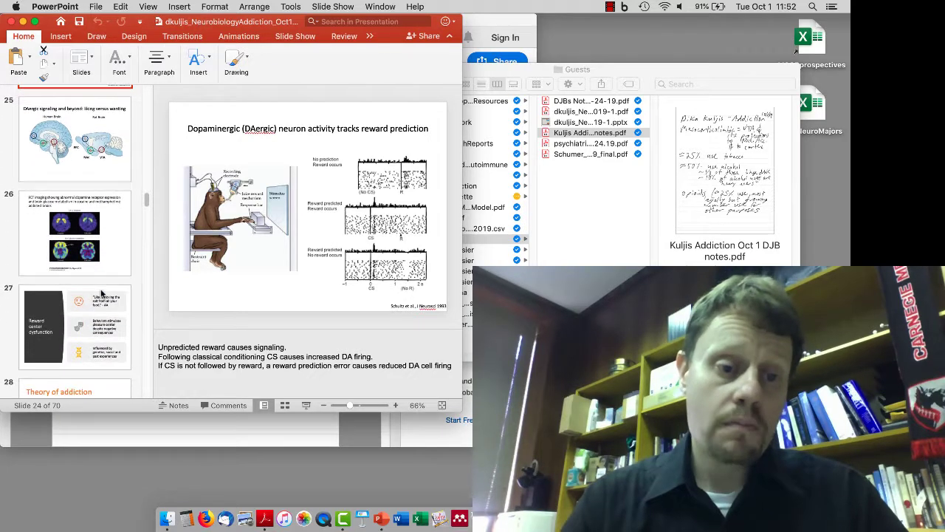
scroll("down", 3)
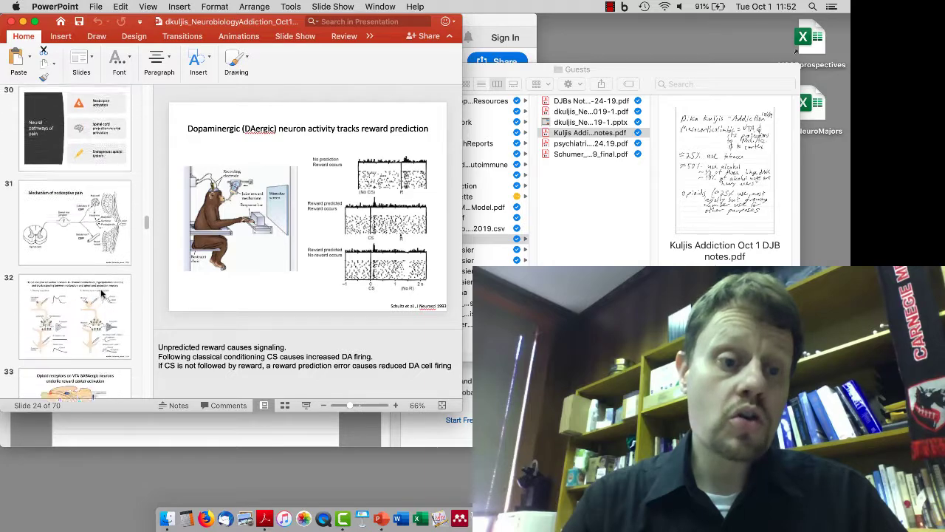
scroll("down", 3)
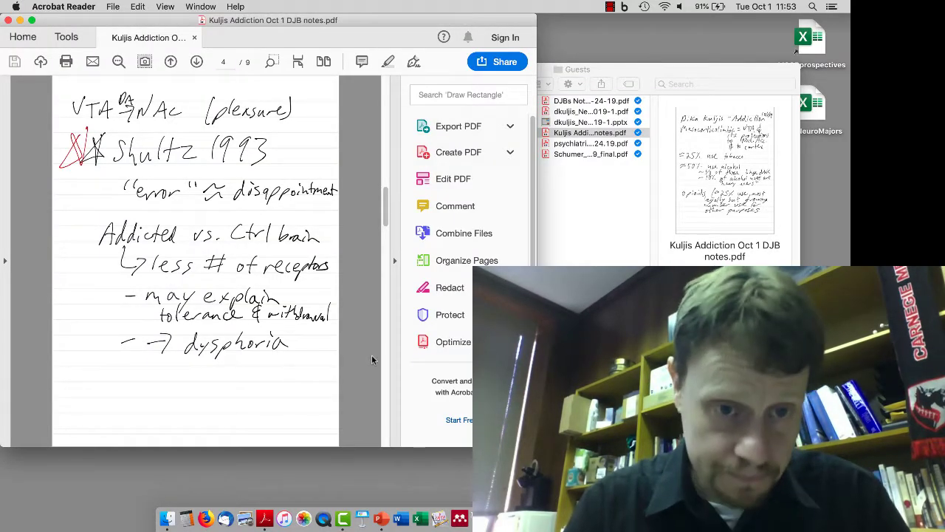
left_click(196, 62)
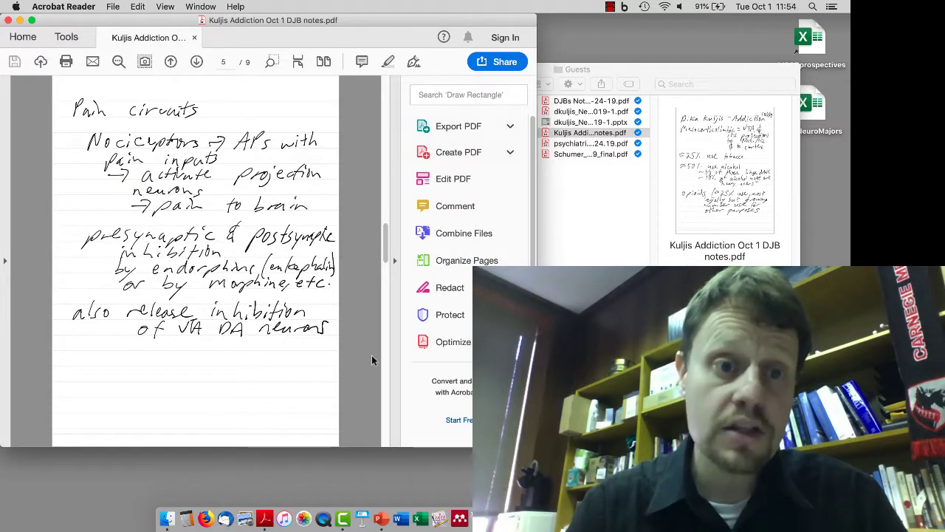
mouse_move(382, 517)
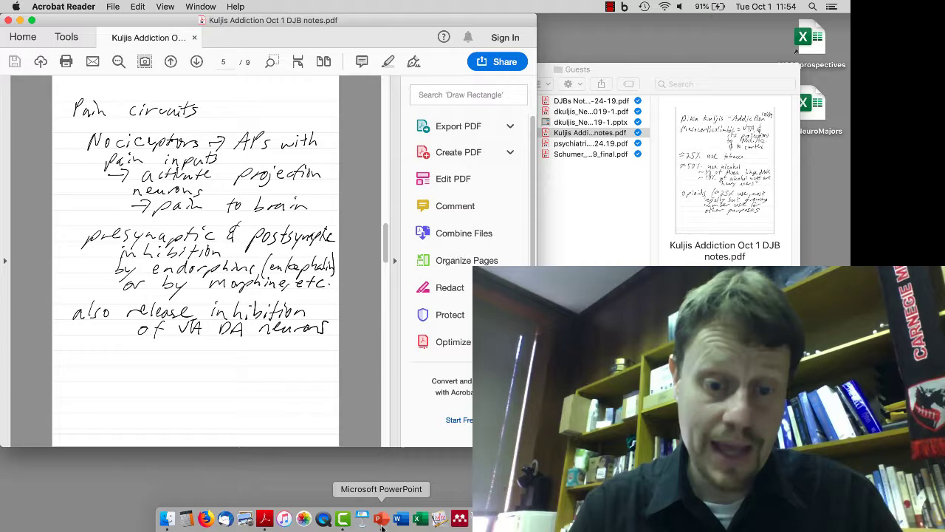
Bring the slides forward and scroll the thumbnails around slide 32 on opioid receptor activation
left_click(382, 517)
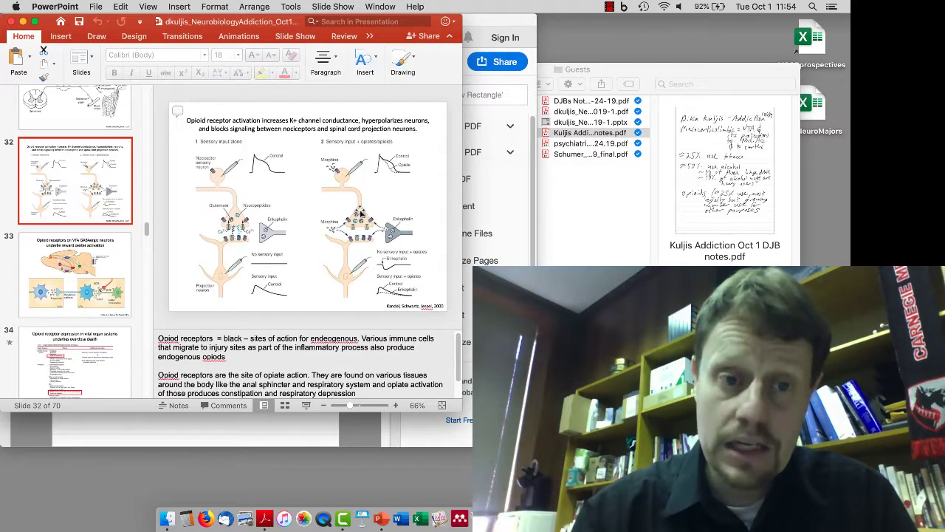
mouse_move(195, 195)
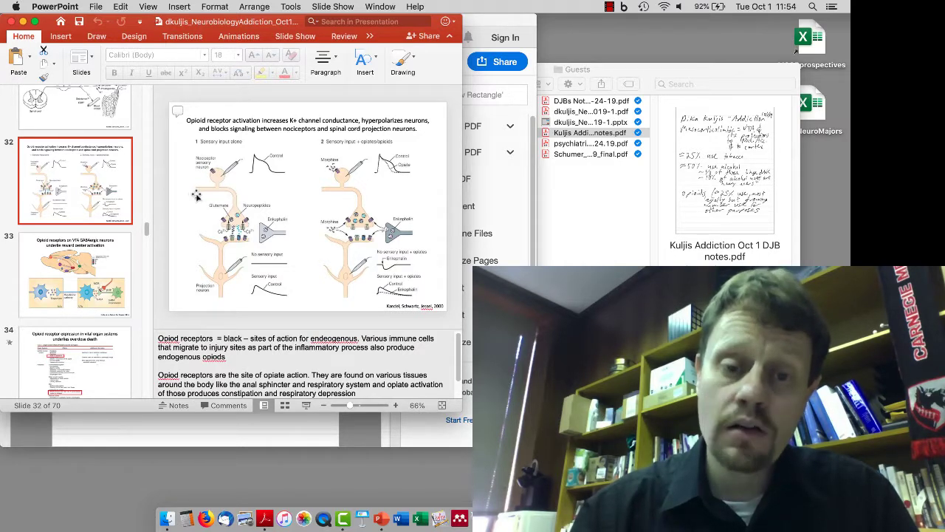
mouse_move(375, 310)
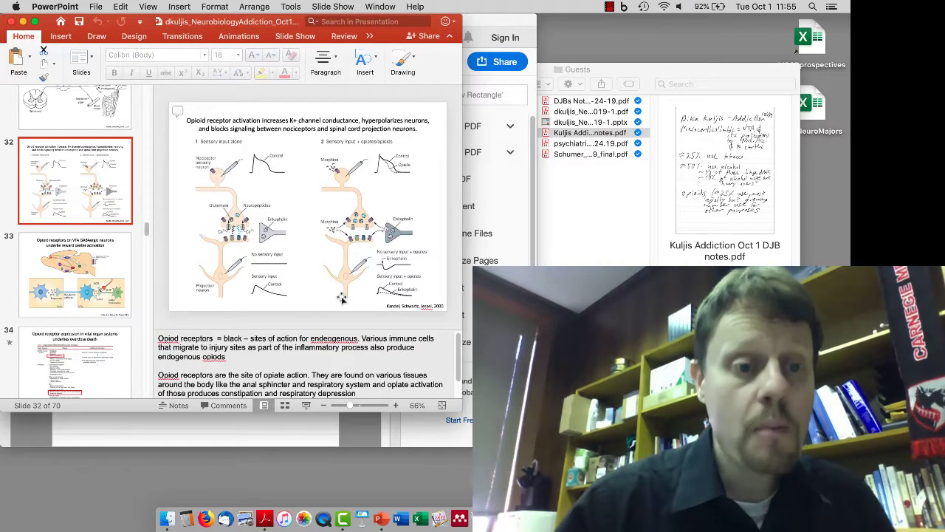
scroll("down", 3)
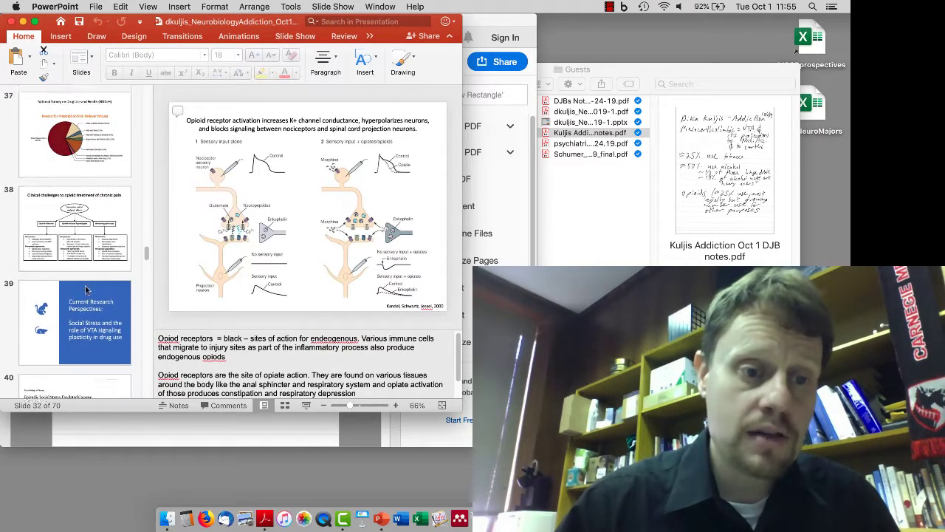
scroll("up", 3)
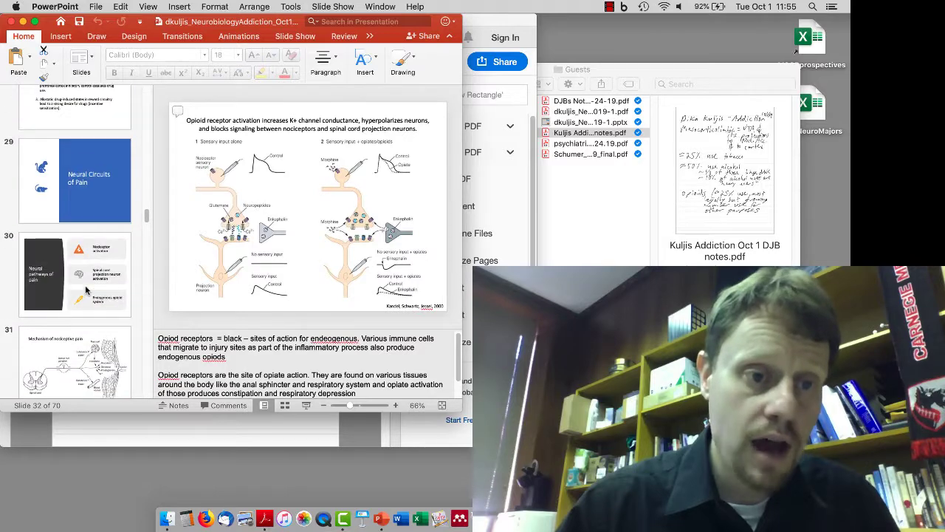
scroll("down", 3)
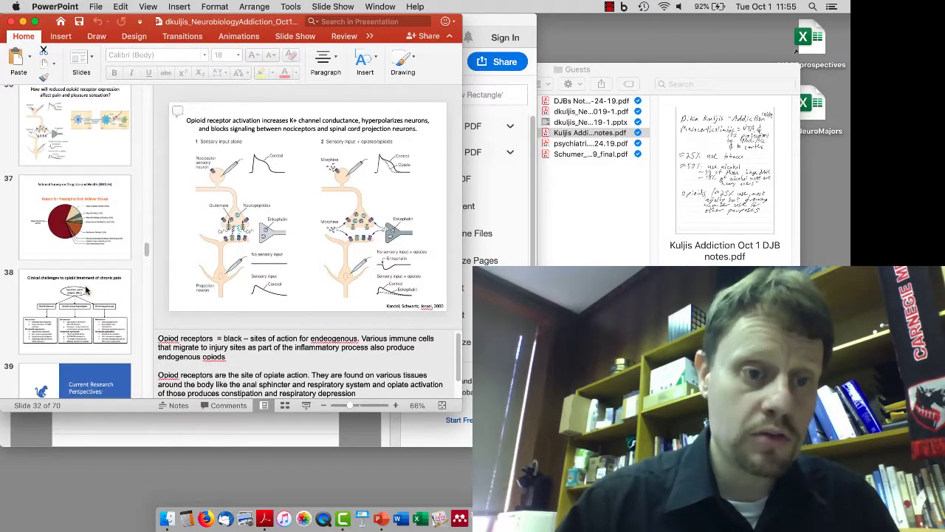
scroll("down", 3)
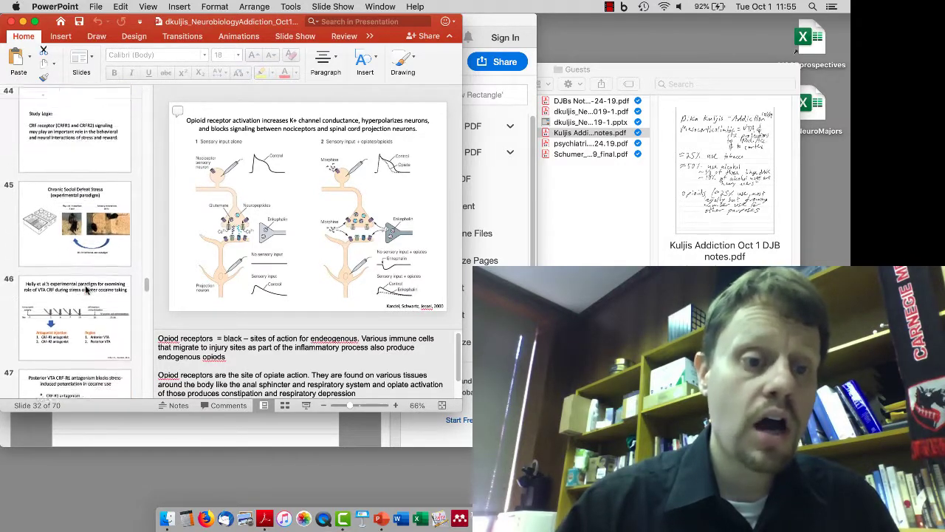
scroll("up", 3)
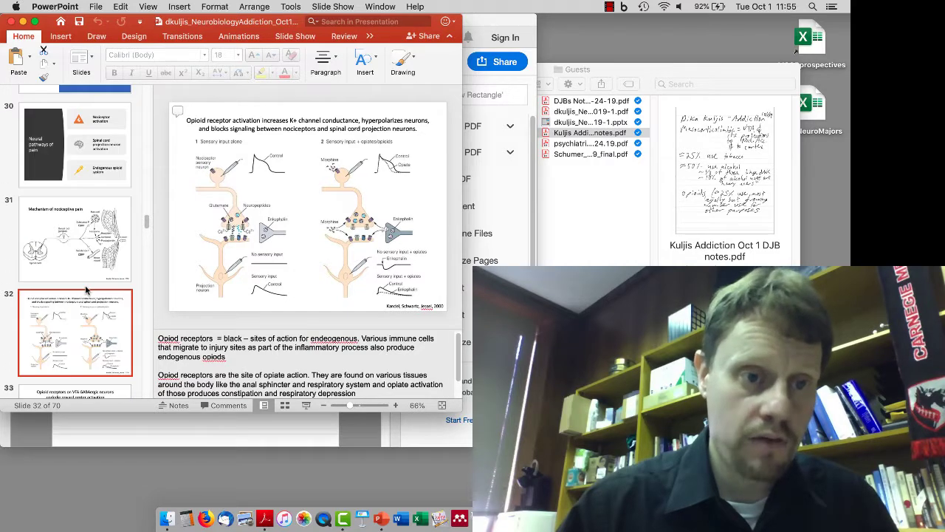
scroll("up", 3)
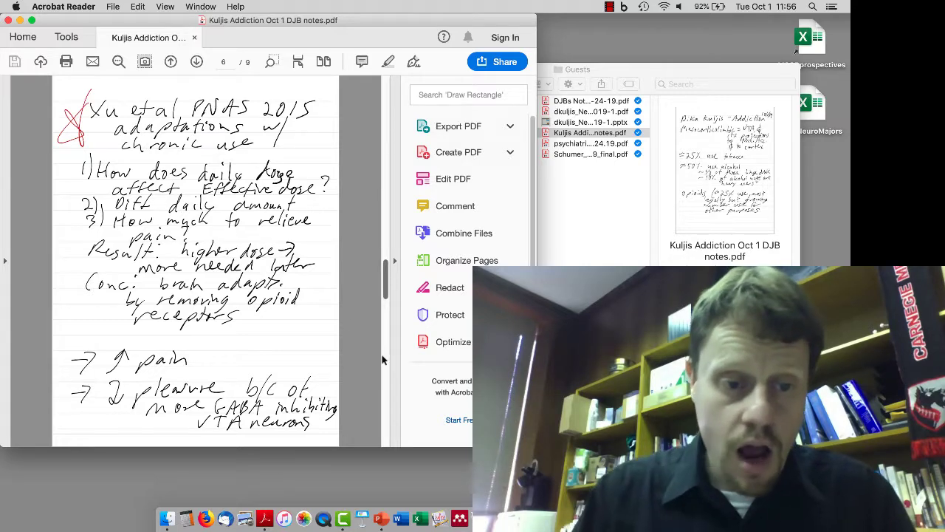
Advance the notes to page 7 on withdrawal pain and Holly 2016 stress/VTA interactions
left_click(196, 62)
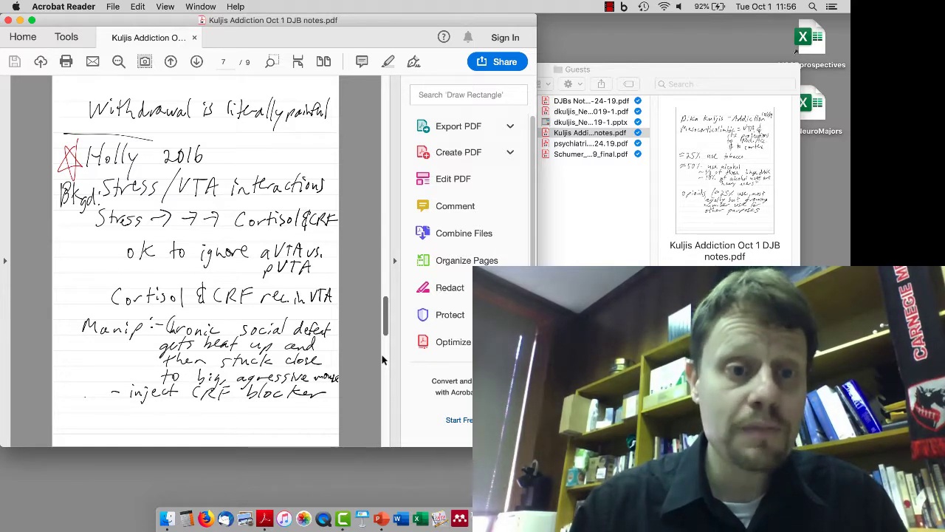
mouse_move(381, 517)
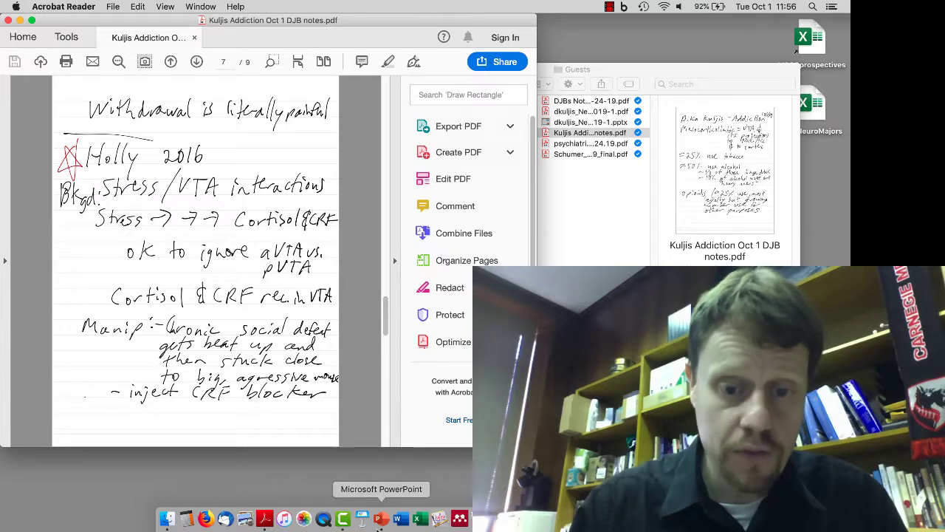
Switch back to the deck and scroll to slide 41 on stress-induced HPA axis activation via CRF
left_click(381, 517)
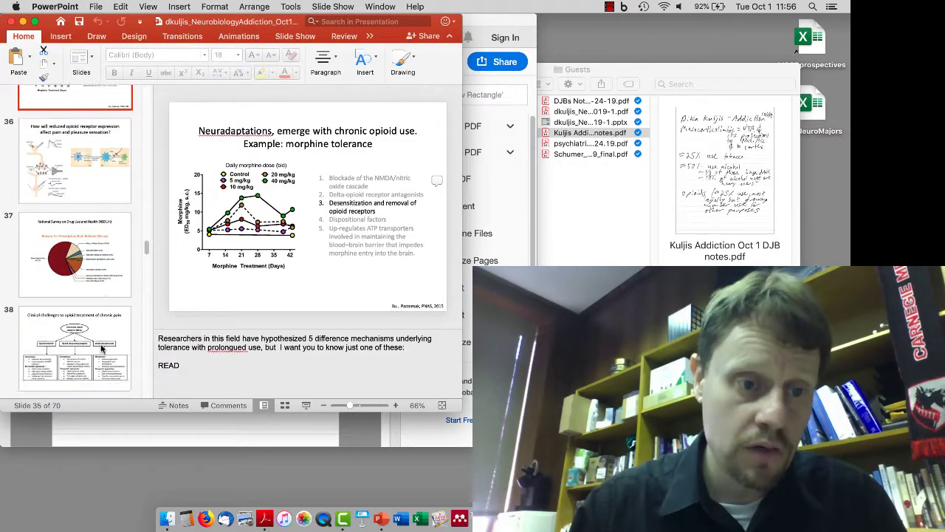
scroll("down", 3)
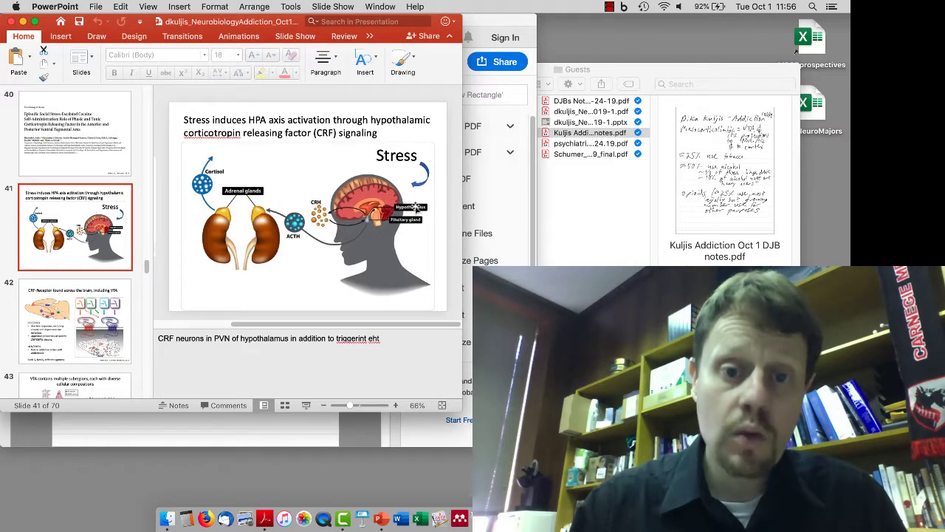
mouse_move(328, 228)
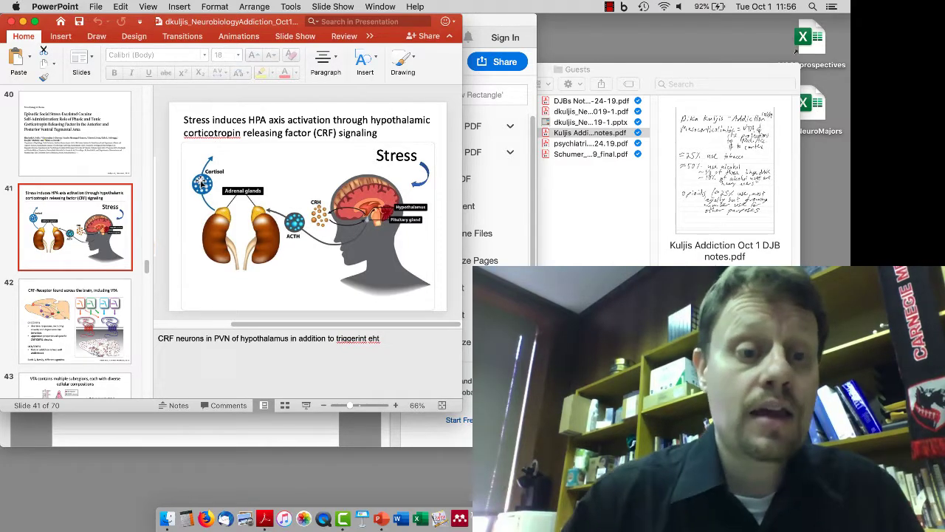
scroll("down", 3)
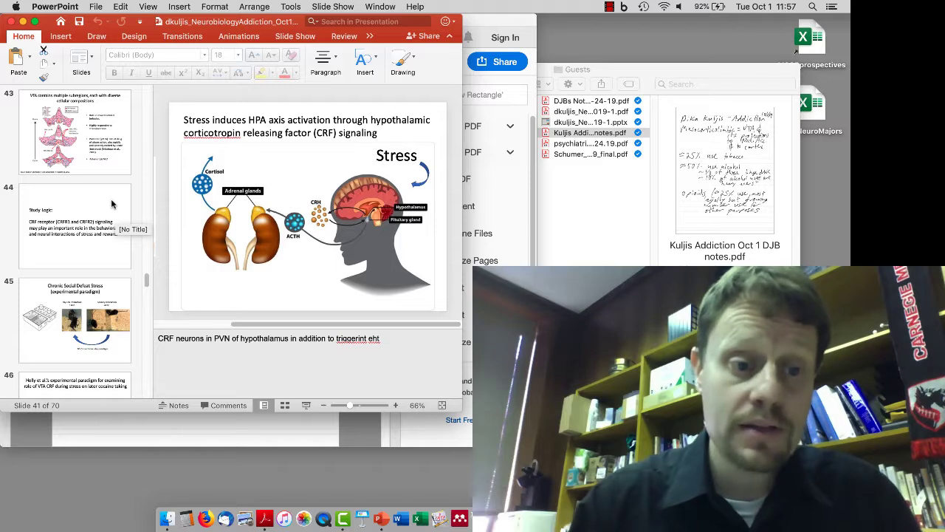
mouse_move(279, 449)
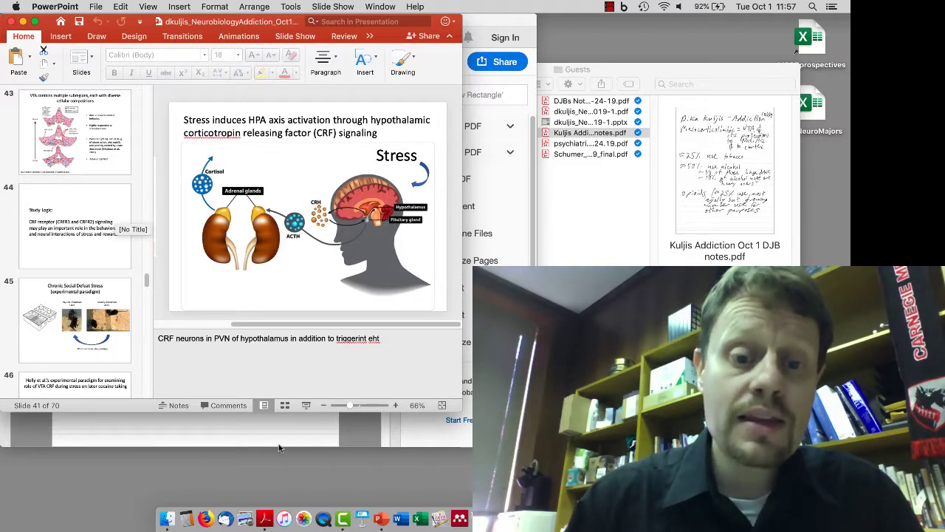
mouse_move(360, 437)
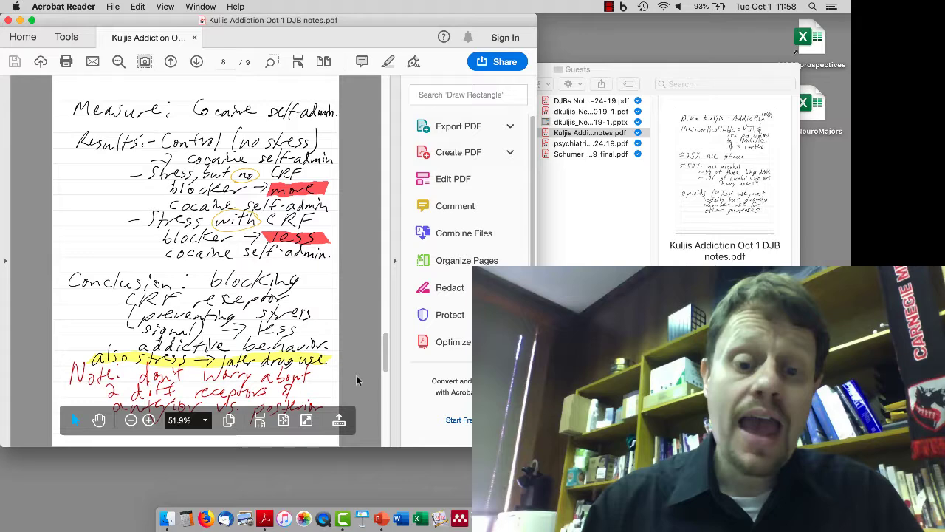
mouse_move(381, 520)
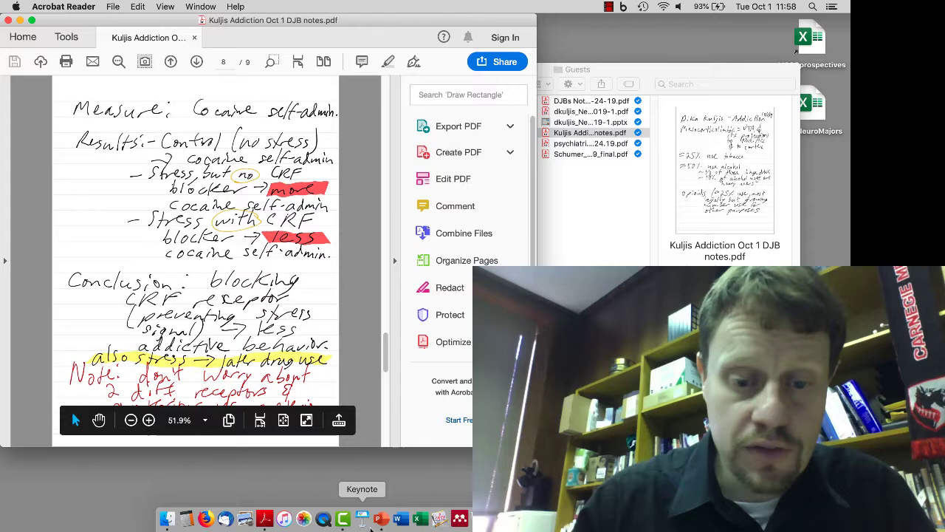
Switch back to the lecture slides at slide 47 on VTA CRF-R1 antagonism and cocaine use
left_click(381, 517)
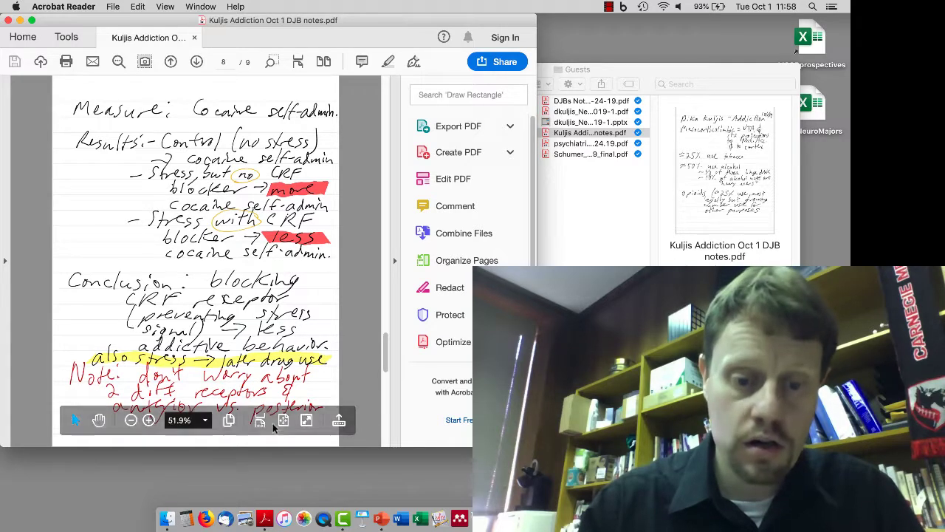
mouse_move(381, 517)
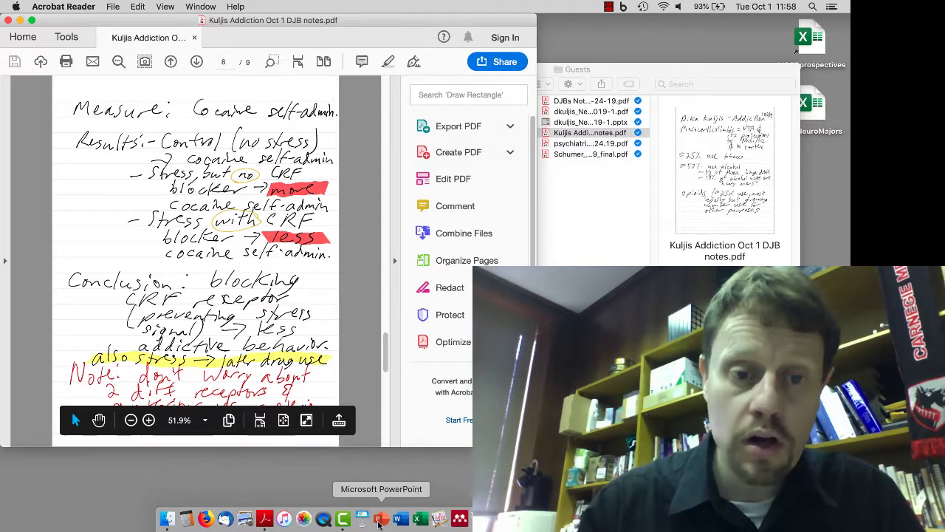
left_click(381, 517)
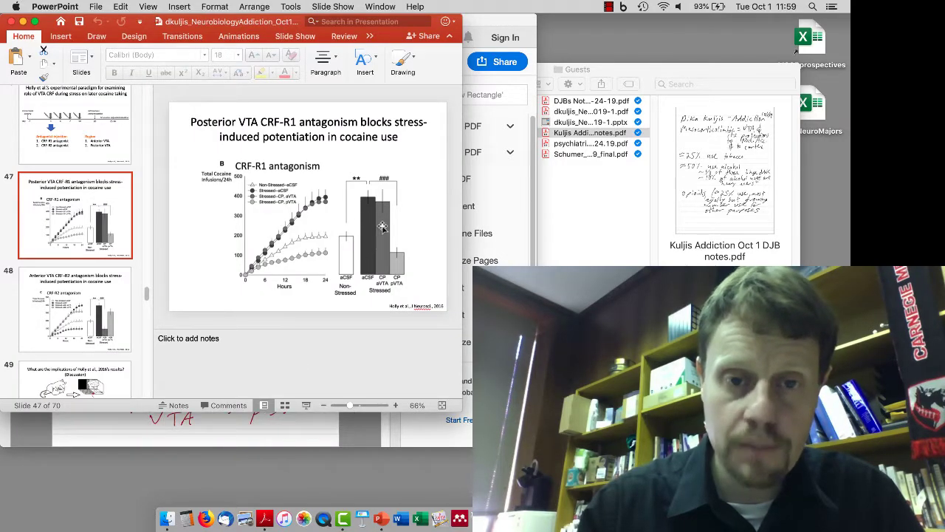
mouse_move(384, 319)
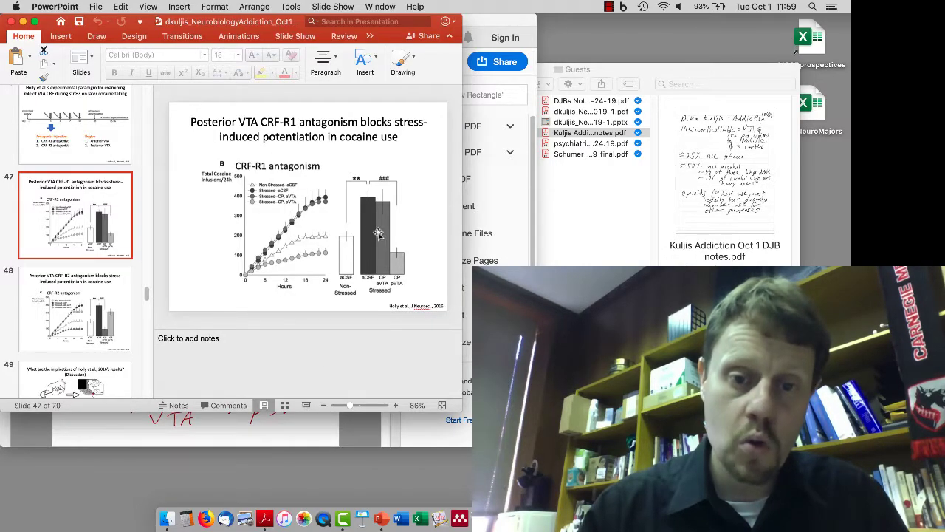
mouse_move(398, 266)
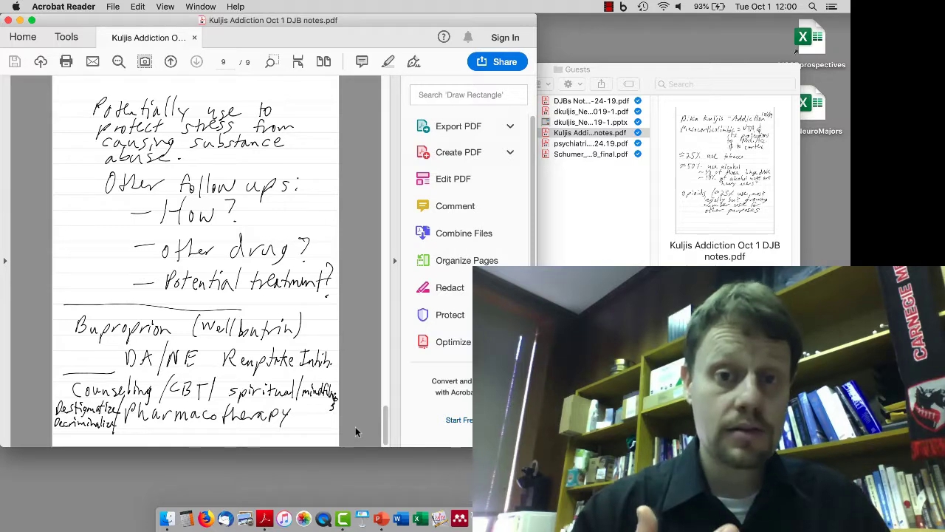
Flip between notes pages 8 and 9, ending on page 8 with the CRF blocker results
left_click(171, 62)
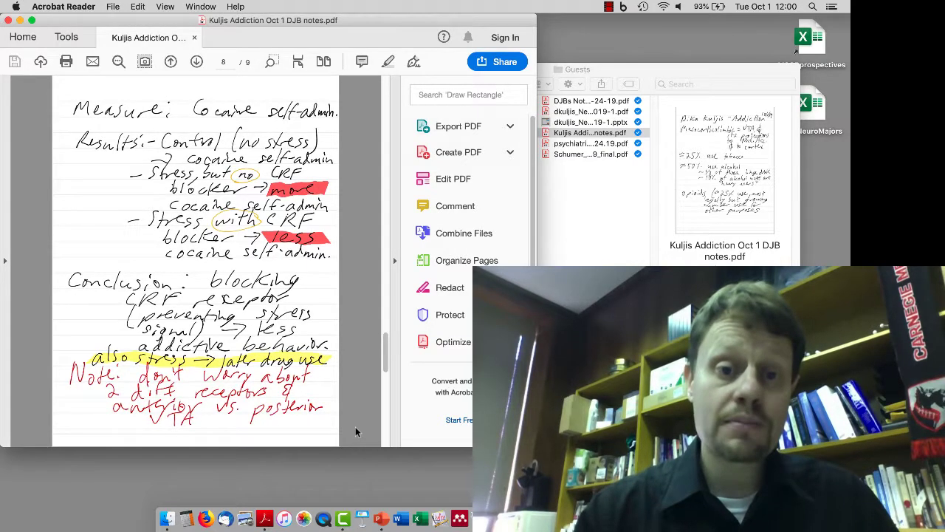
left_click(196, 63)
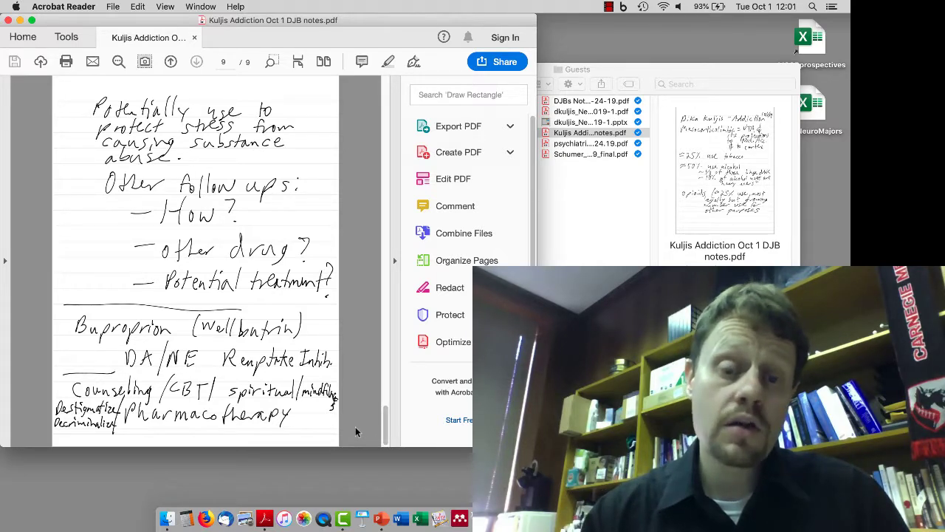
left_click(171, 62)
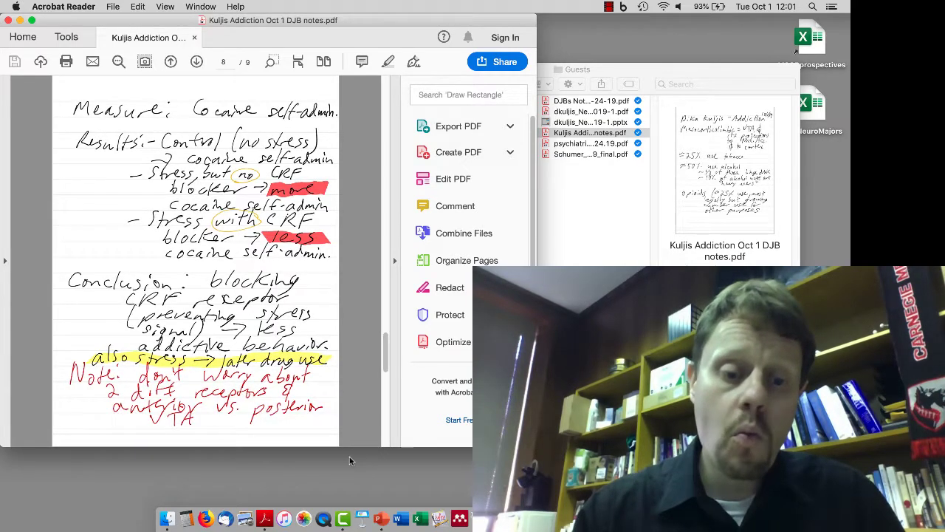
mouse_move(381, 517)
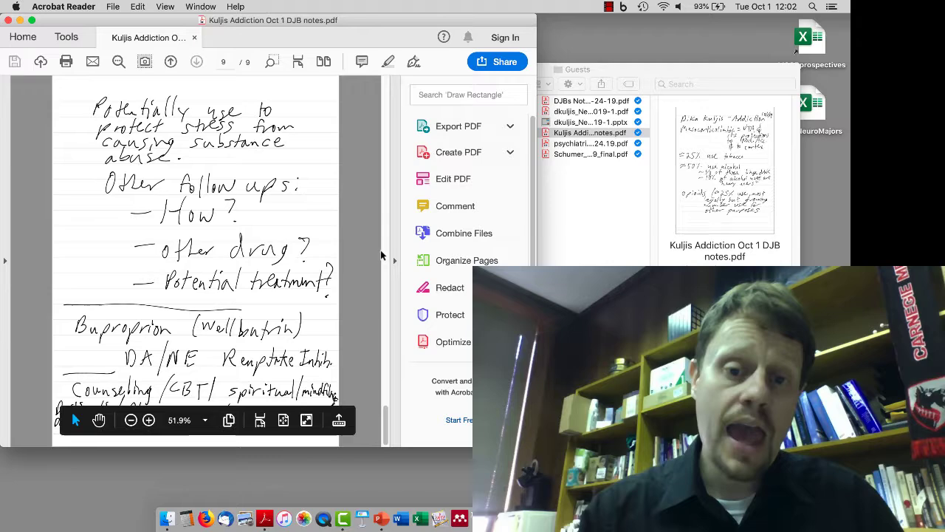
mouse_move(383, 255)
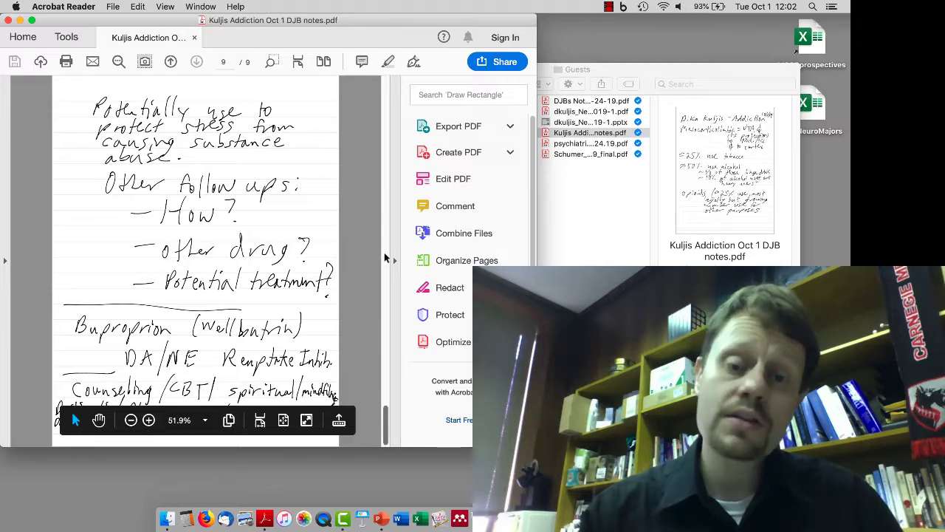
left_click(171, 62)
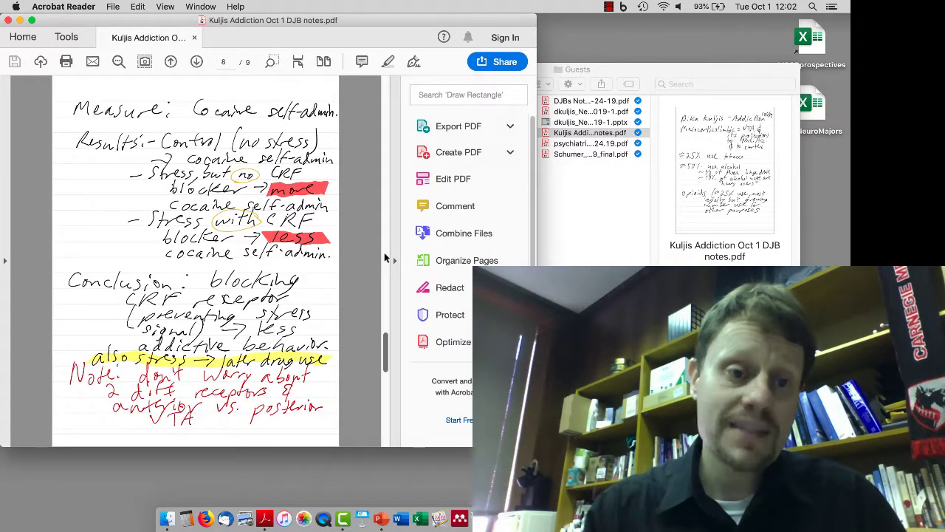
Step back through the notes to page 4 on VTA-NAc pleasure and Shultz 1993
left_click(171, 62)
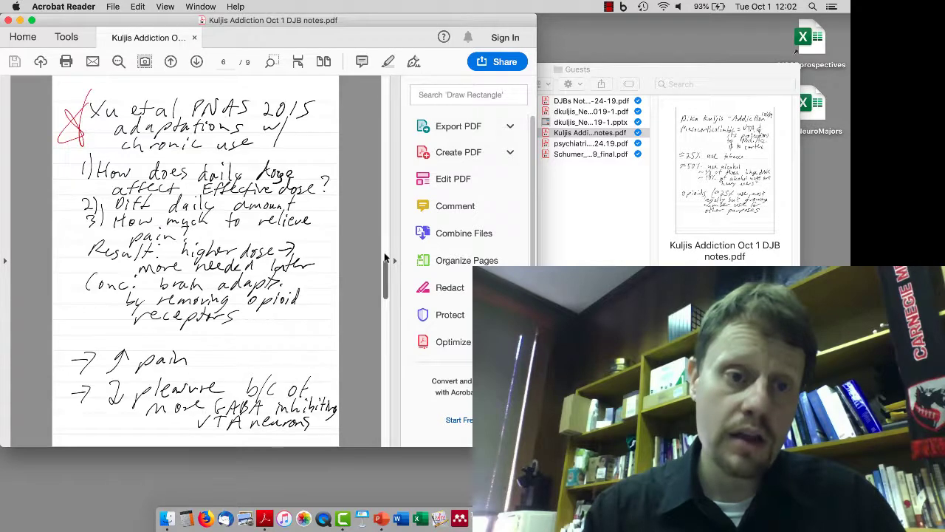
mouse_move(390, 207)
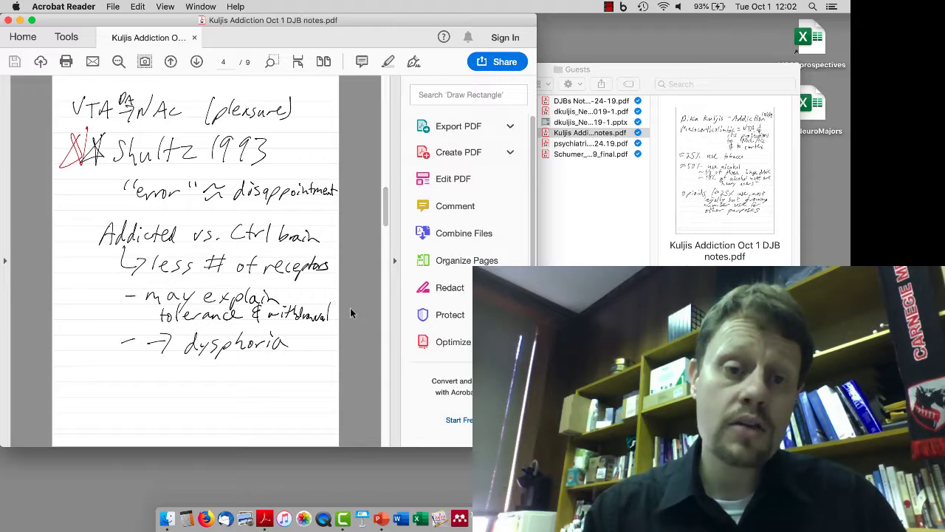
mouse_move(387, 195)
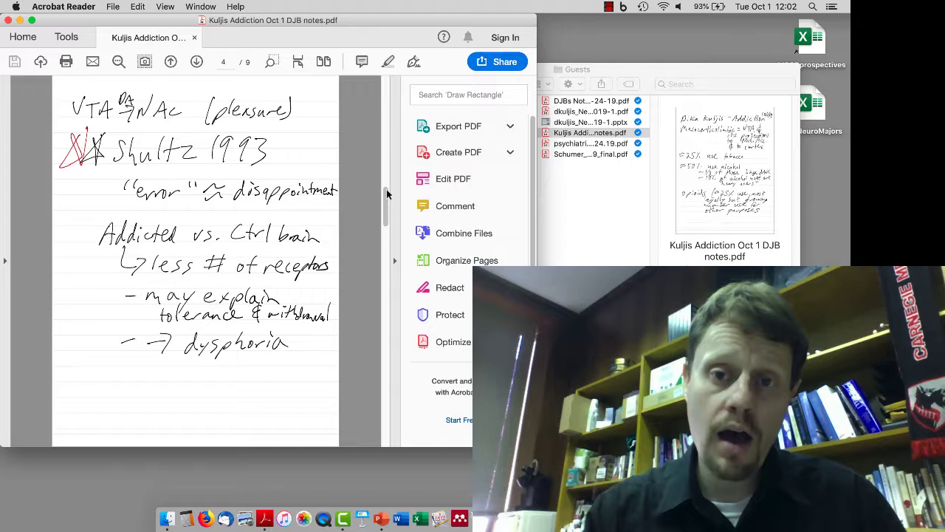
mouse_move(377, 223)
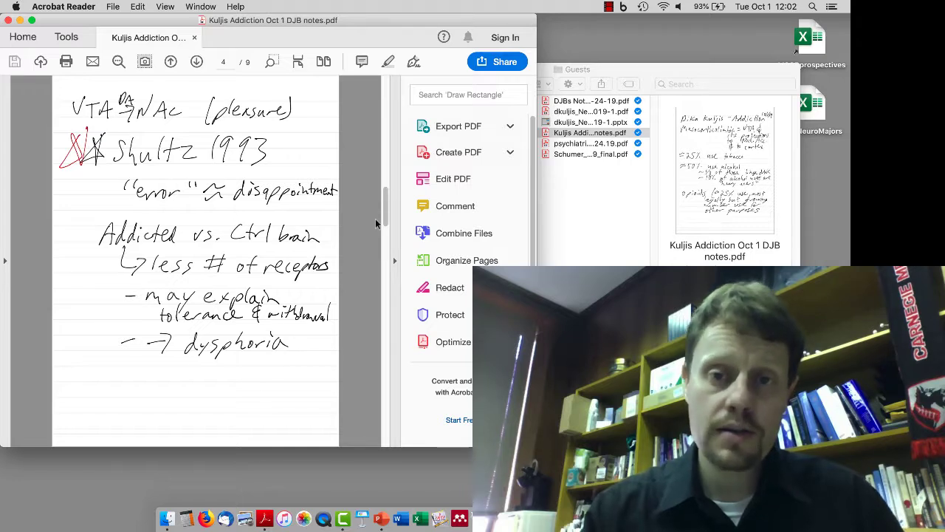
left_click(608, 6)
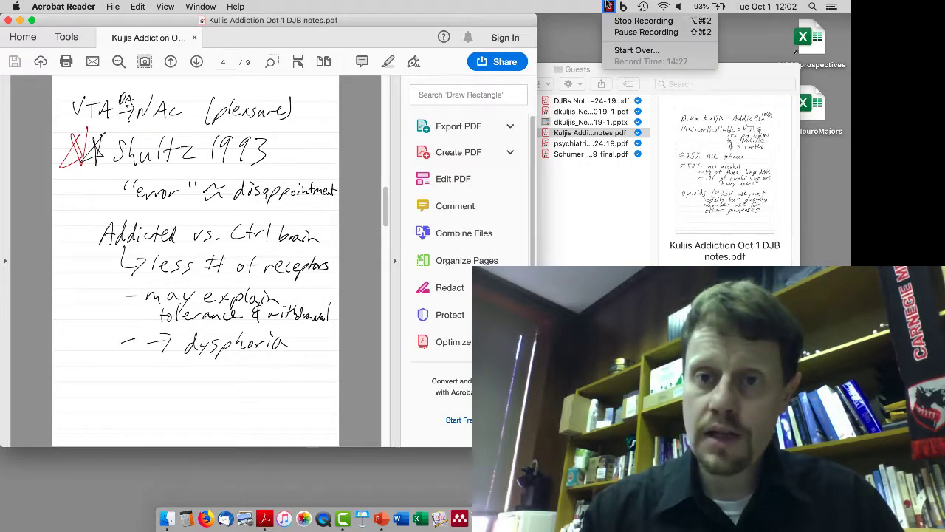